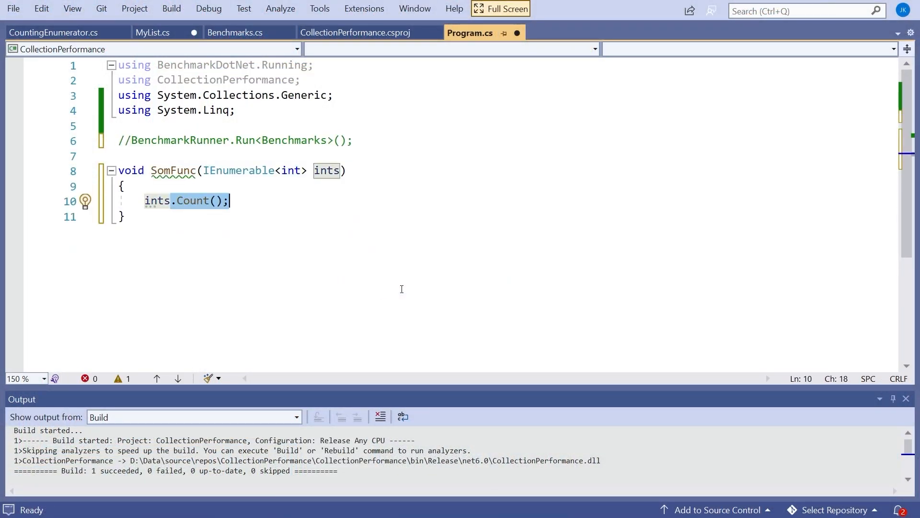
pyautogui.moveTo(232, 179)
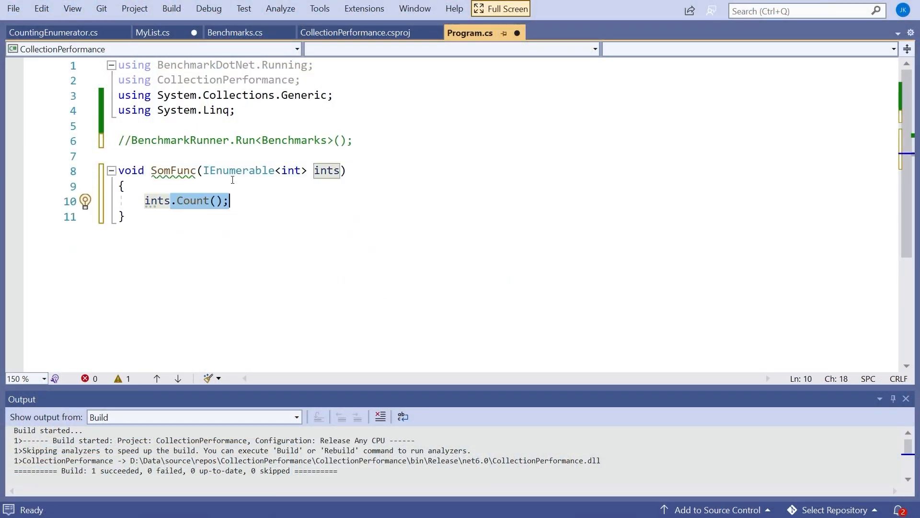